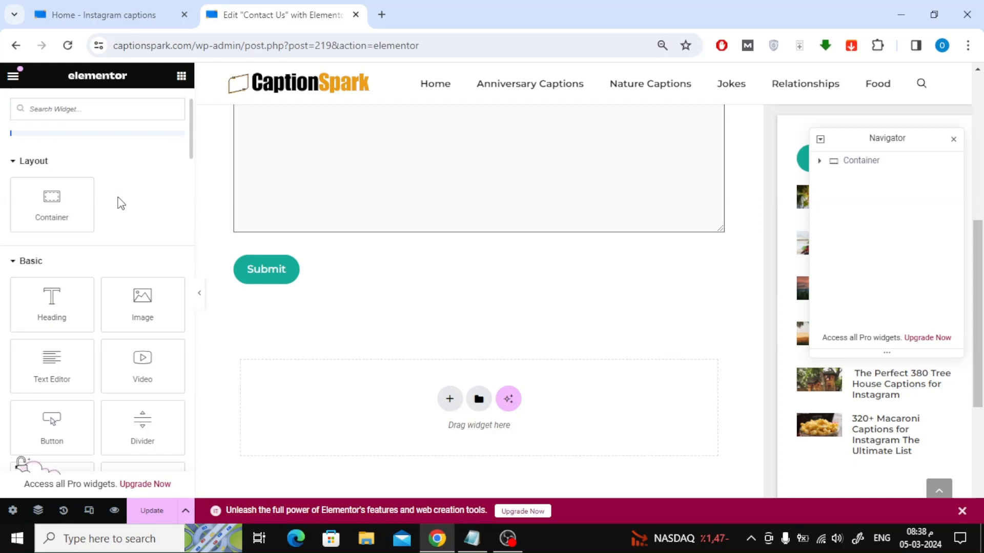
- Scroll down to the empty drop area below the contact form's Submit button
{"action": "scroll", "scroll_direction": "down", "scroll_amount": 3}
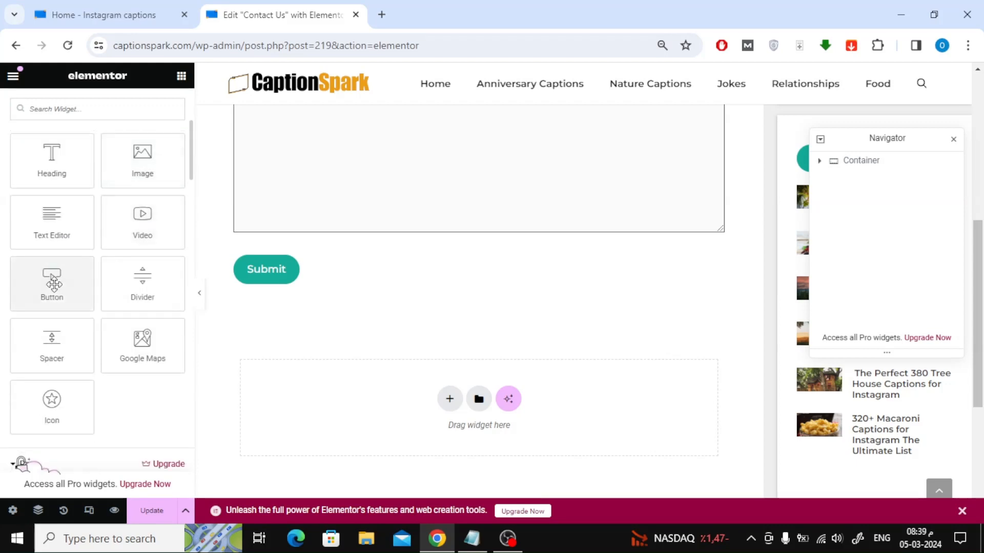
{"action": "mouse_move", "coordinate": [438, 395]}
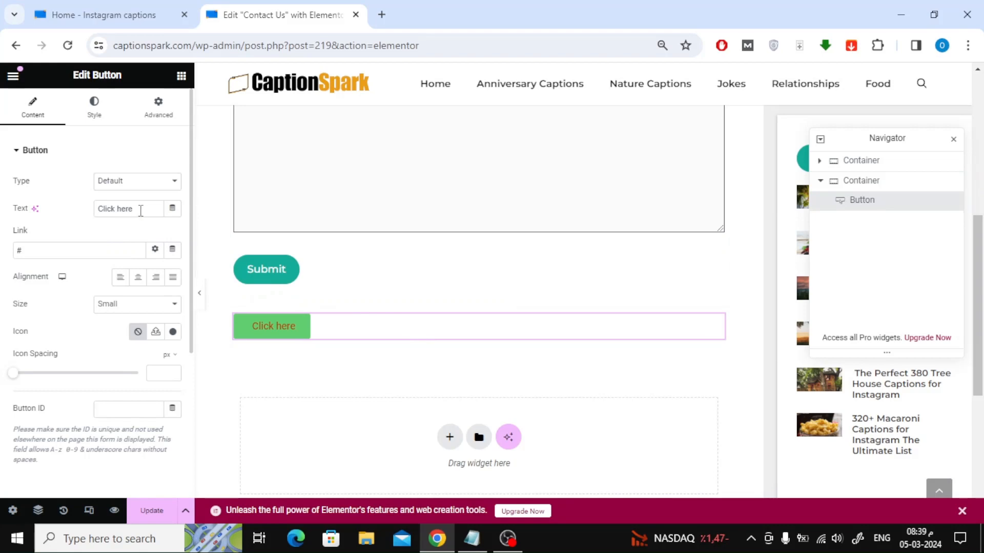
- Set the button text to 'Back to Top', ID 'back-to-top', and center alignment
{"action": "triple_click", "coordinate": [115, 208]}
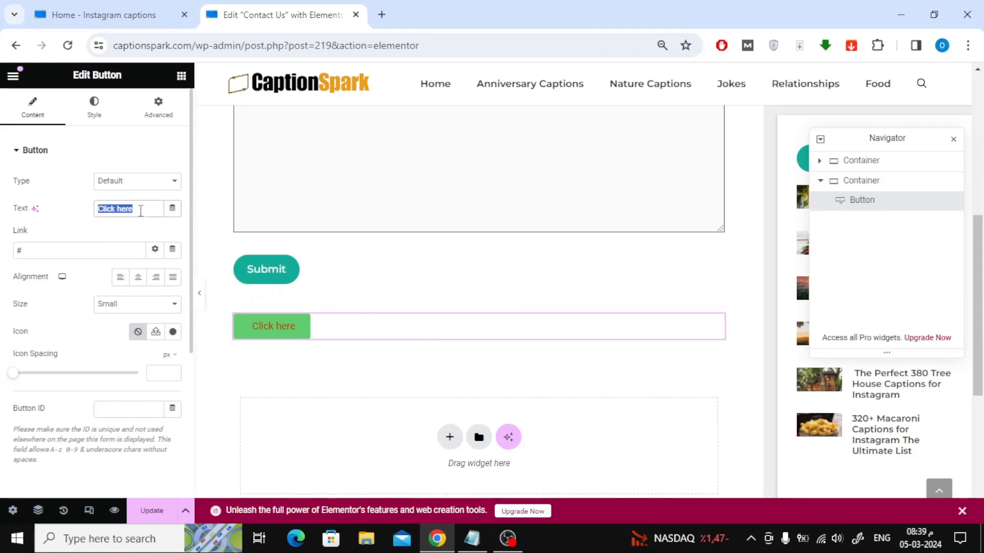
{"action": "type", "text": "Ba"}
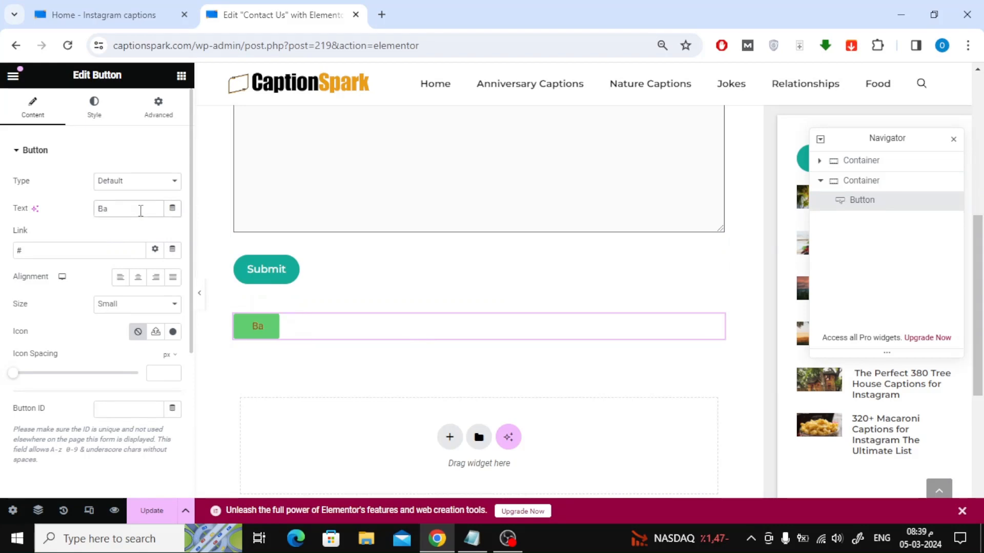
{"action": "type", "text": "ck to T"}
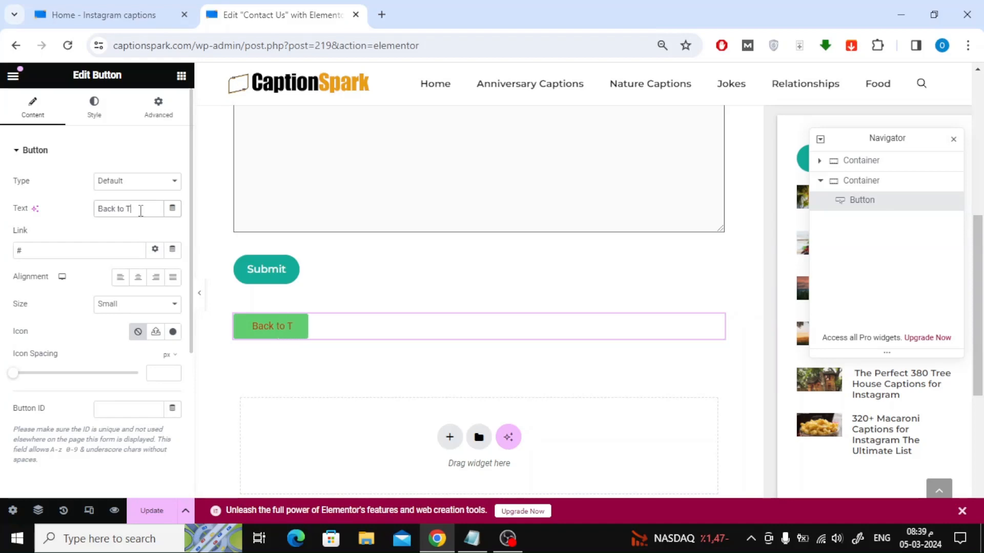
{"action": "type", "text": "op"}
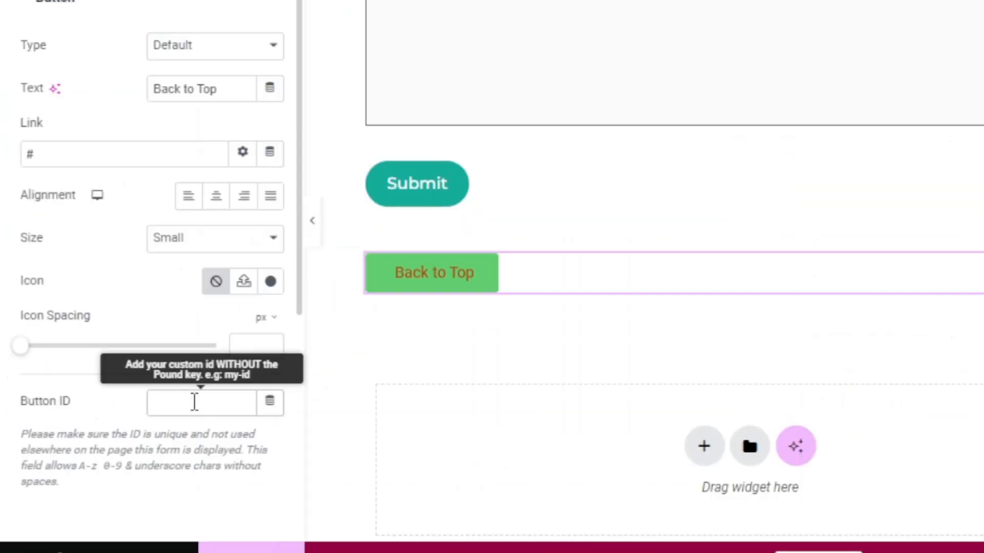
{"action": "type", "text": "back-to-top"}
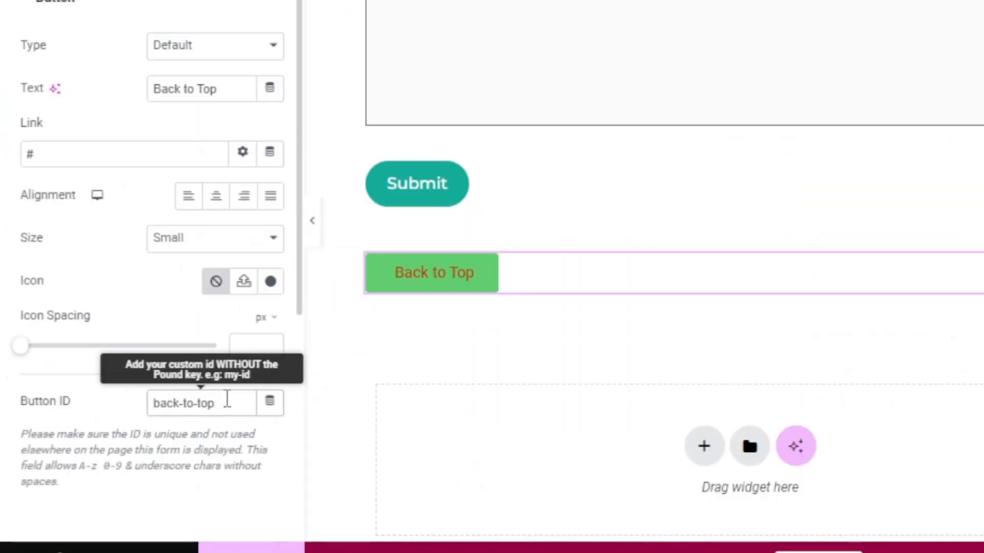
{"action": "left_click", "coordinate": [215, 196]}
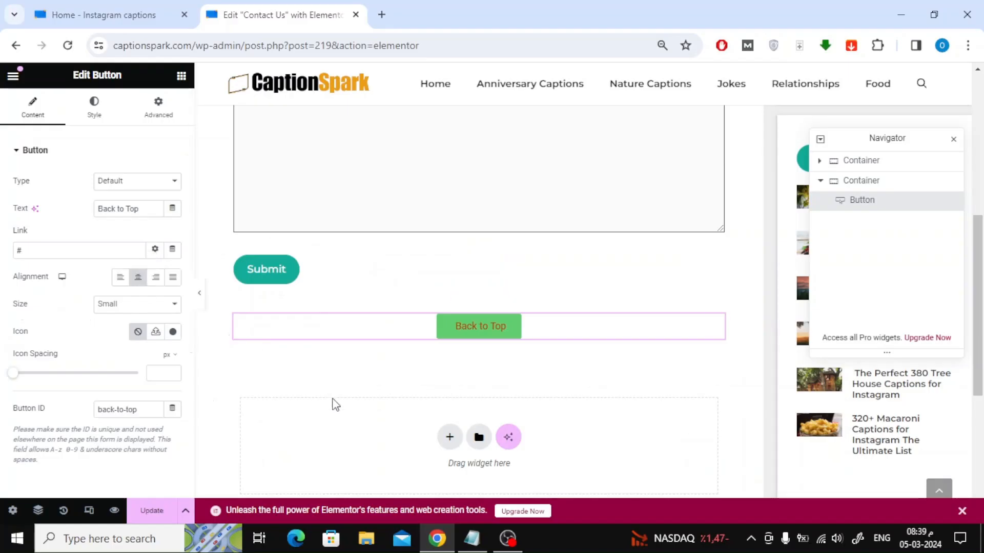
{"action": "mouse_move", "coordinate": [61, 99]}
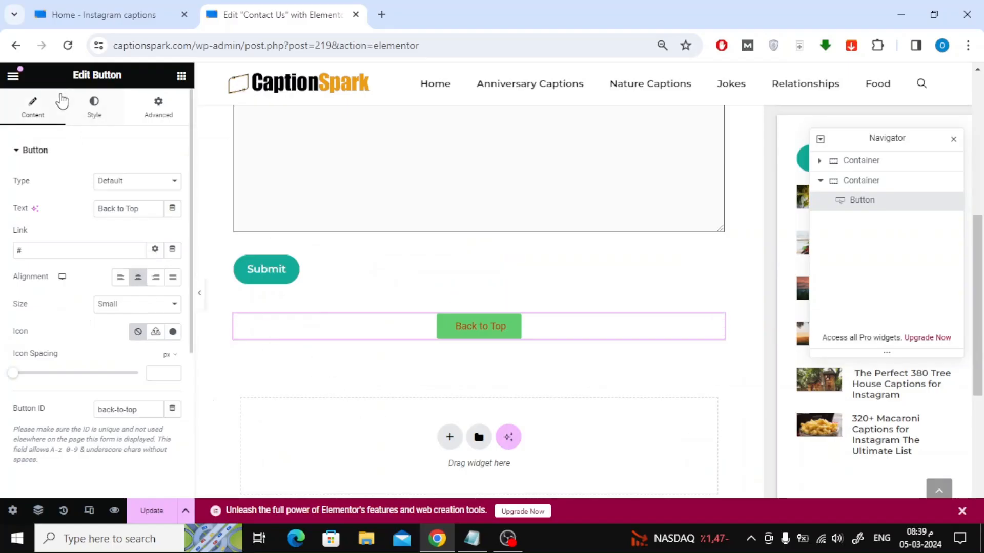
- Return to the widget list and search for the 'html' widget
{"action": "left_click", "coordinate": [12, 75]}
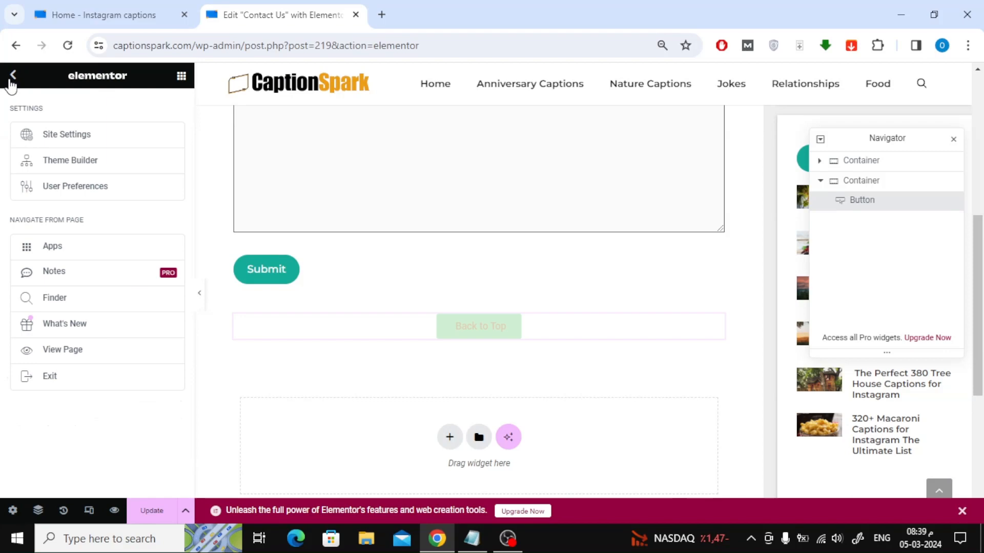
{"action": "left_click", "coordinate": [11, 74]}
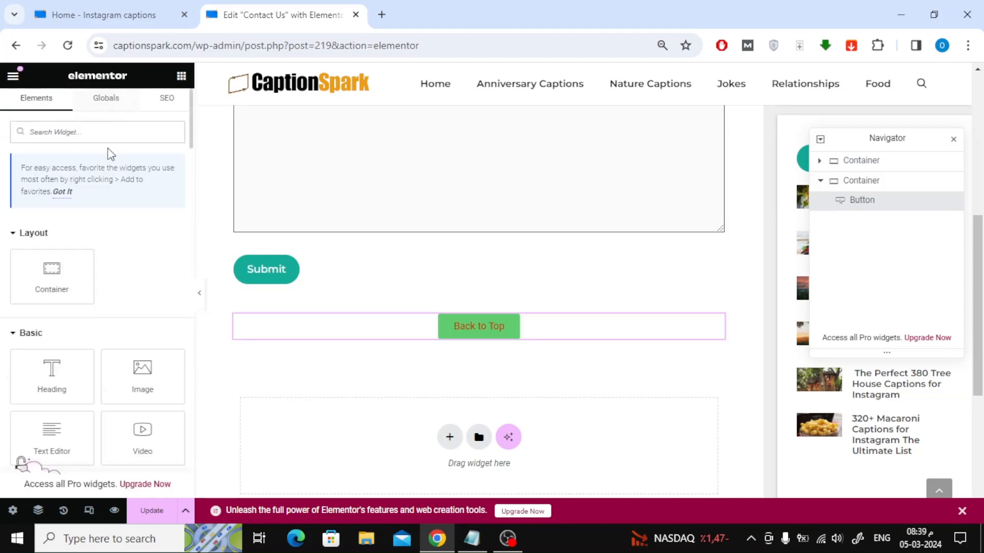
{"action": "left_click", "coordinate": [97, 132]}
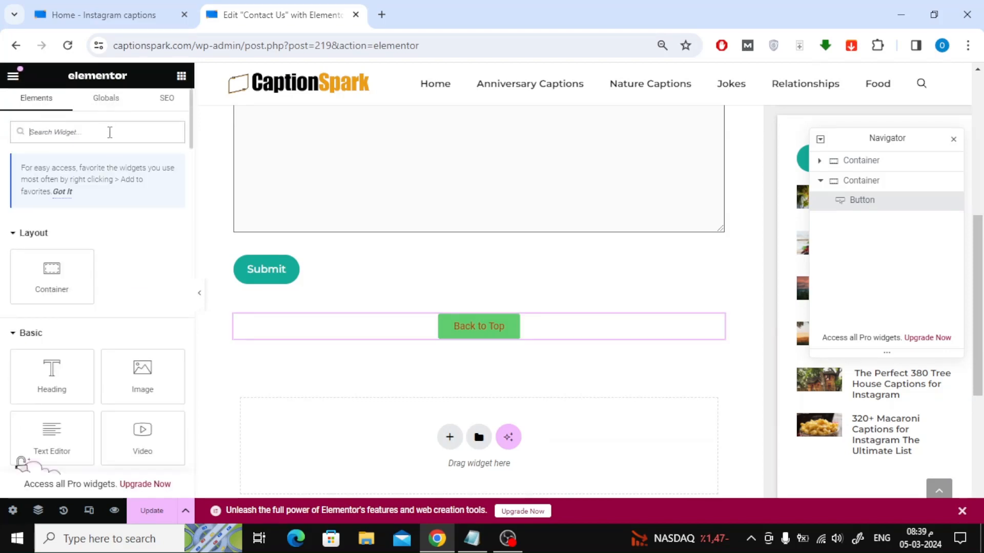
{"action": "type", "text": "html"}
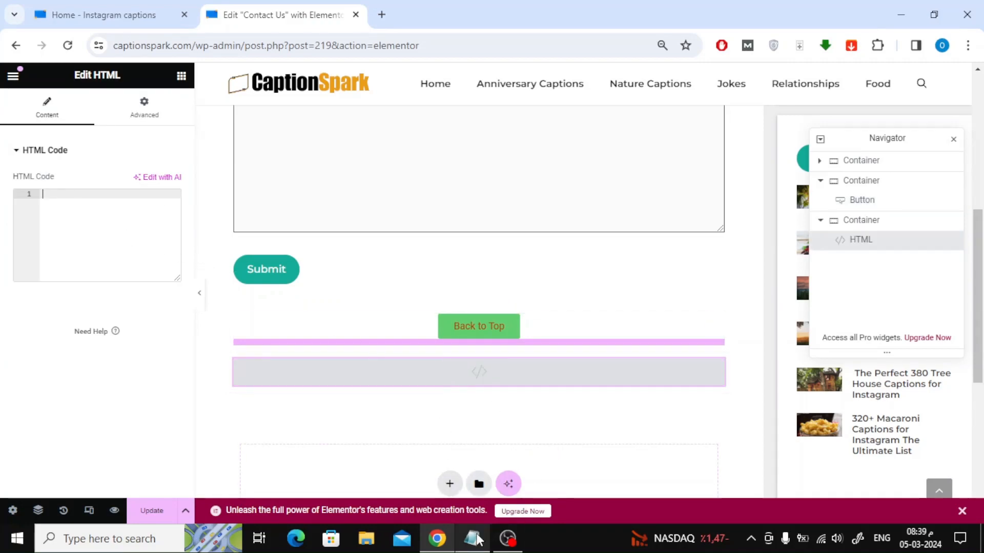
- Copy the scroll-to-top script from Notepad into the HTML widget, update the page, and switch to the live site
{"action": "left_click", "coordinate": [472, 538]}
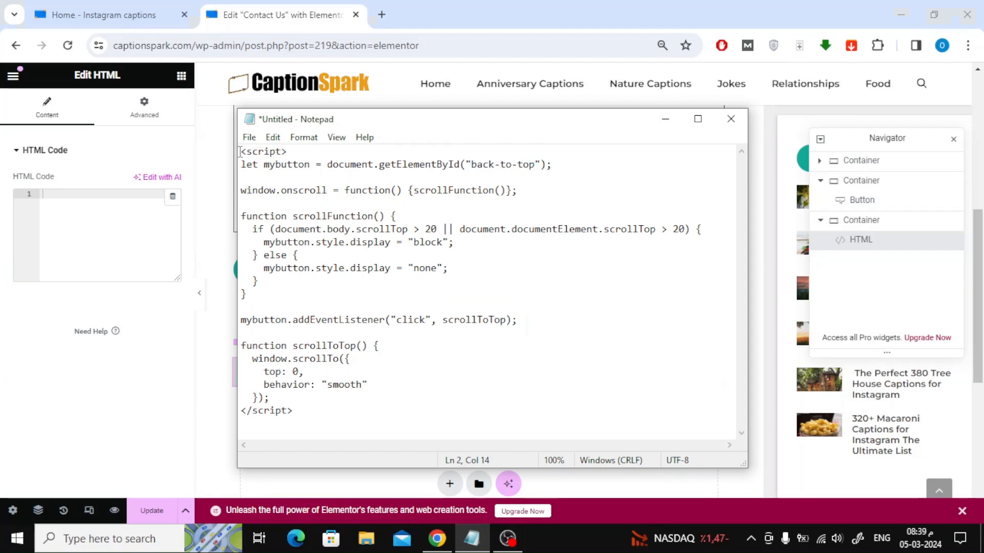
{"action": "key", "text": "ctrl+a"}
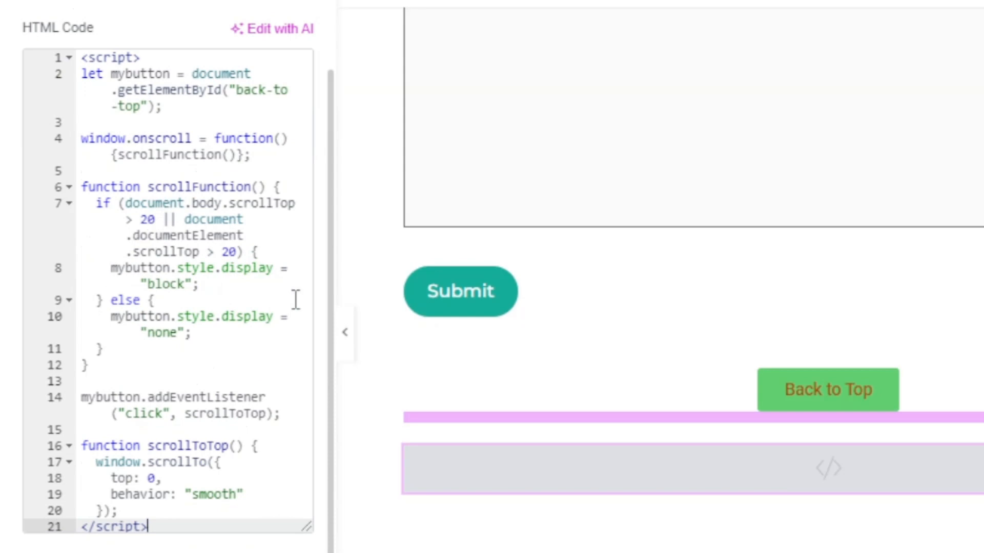
{"action": "mouse_move", "coordinate": [183, 360]}
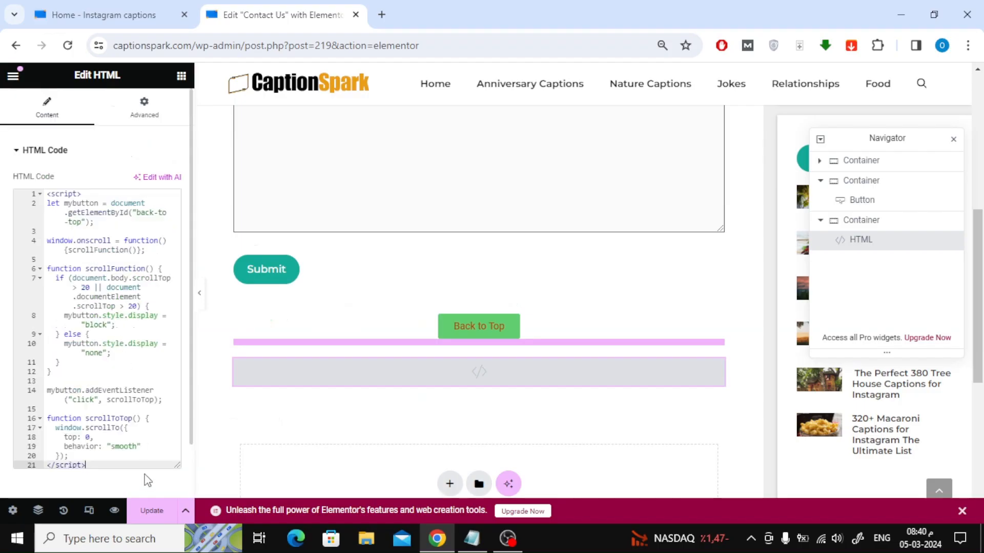
{"action": "left_click", "coordinate": [151, 511]}
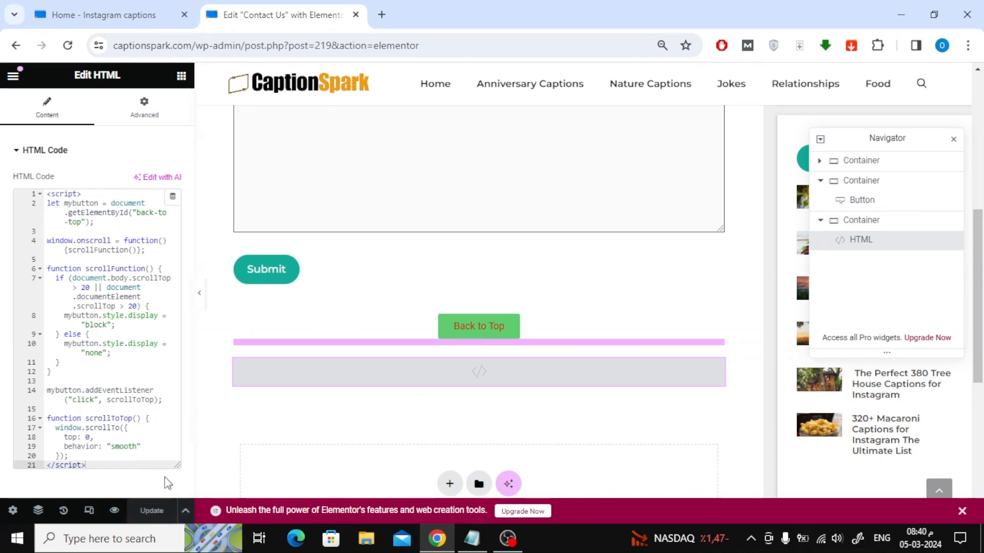
{"action": "left_click", "coordinate": [110, 14]}
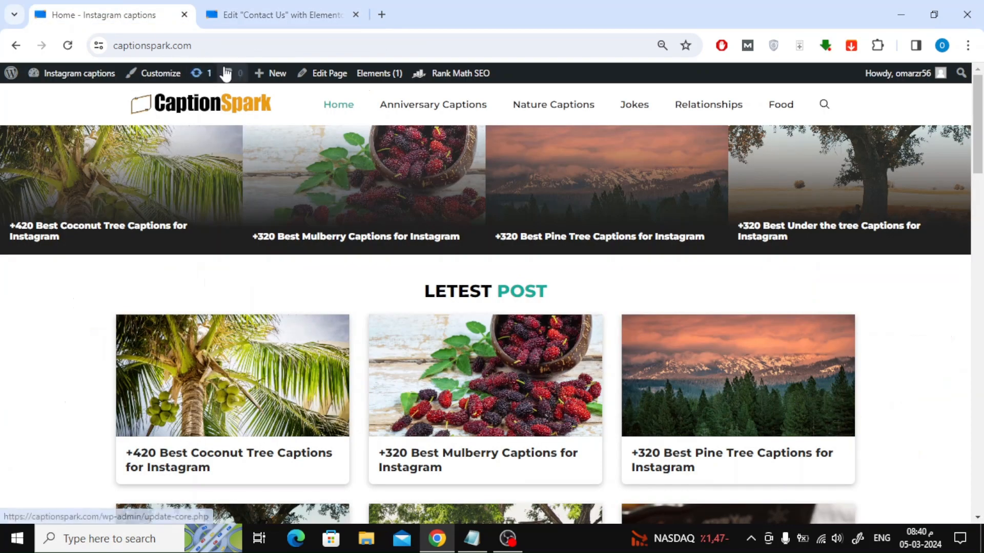
- Open Contact Us from the footer and test that Back to Top jumps to the page top
{"action": "scroll", "scroll_direction": "down", "scroll_amount": 3}
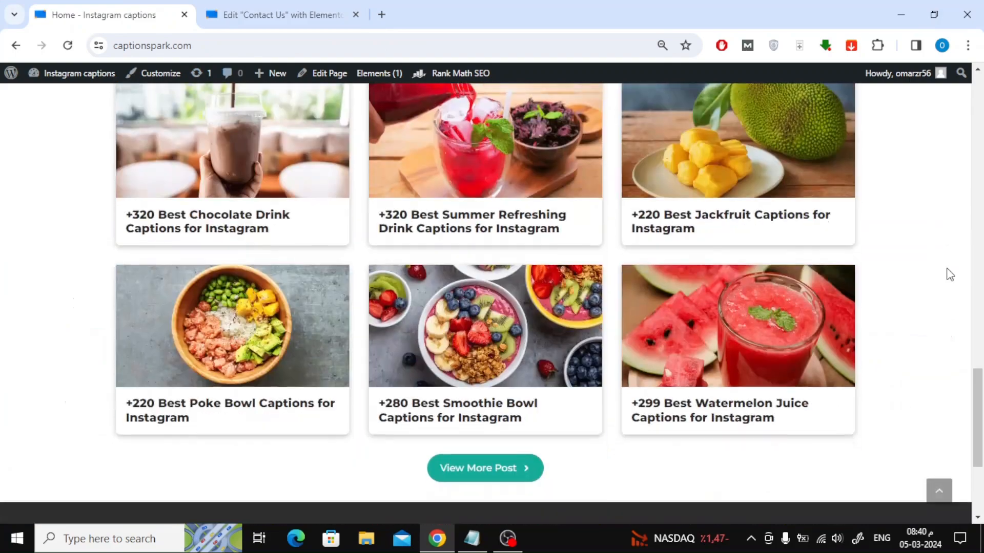
{"action": "scroll", "scroll_direction": "down", "scroll_amount": 3}
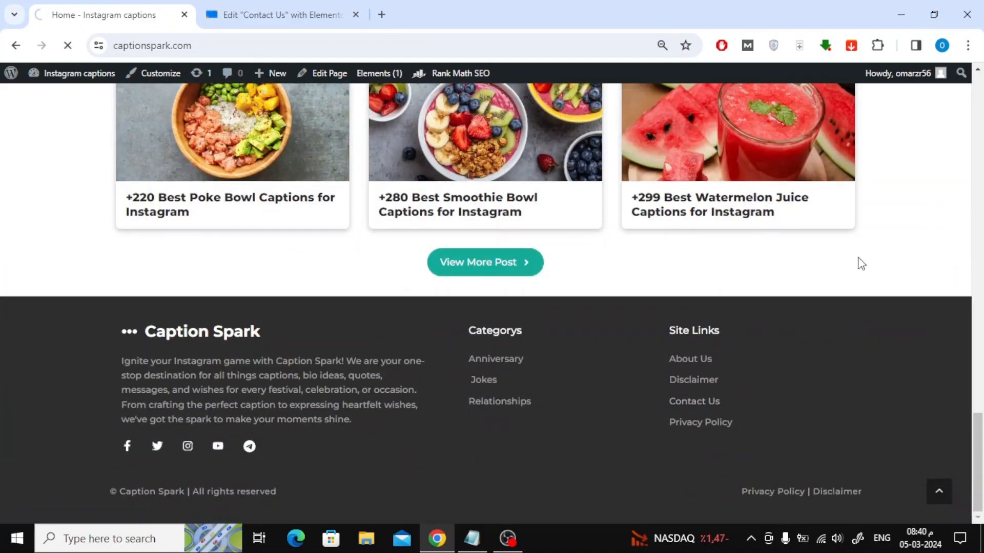
{"action": "left_click", "coordinate": [694, 401]}
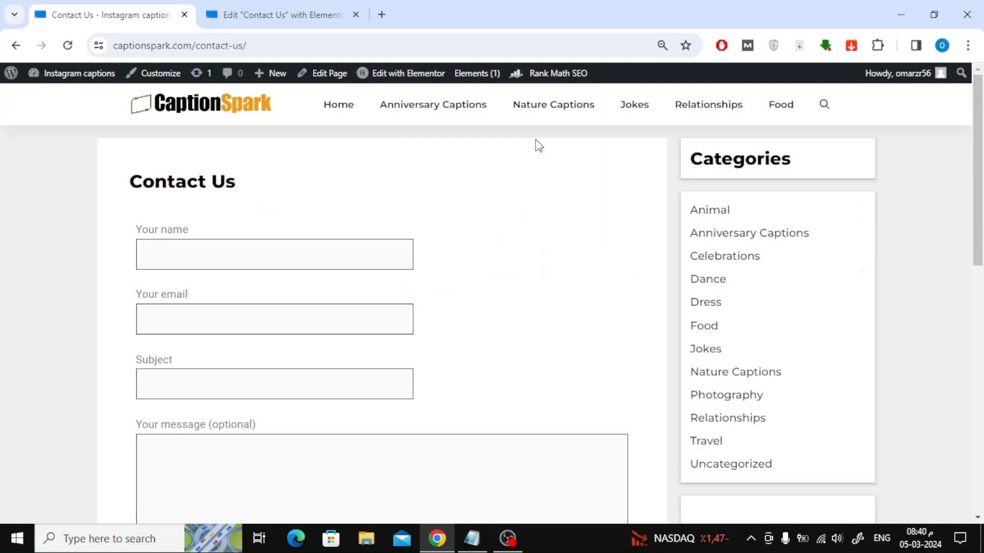
{"action": "scroll", "scroll_direction": "down", "scroll_amount": 3}
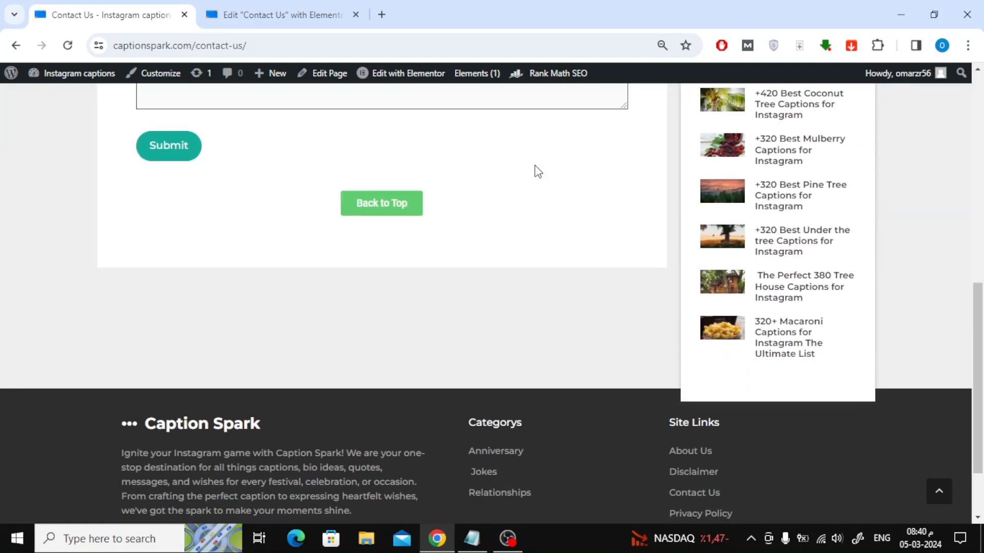
{"action": "left_click", "coordinate": [381, 203]}
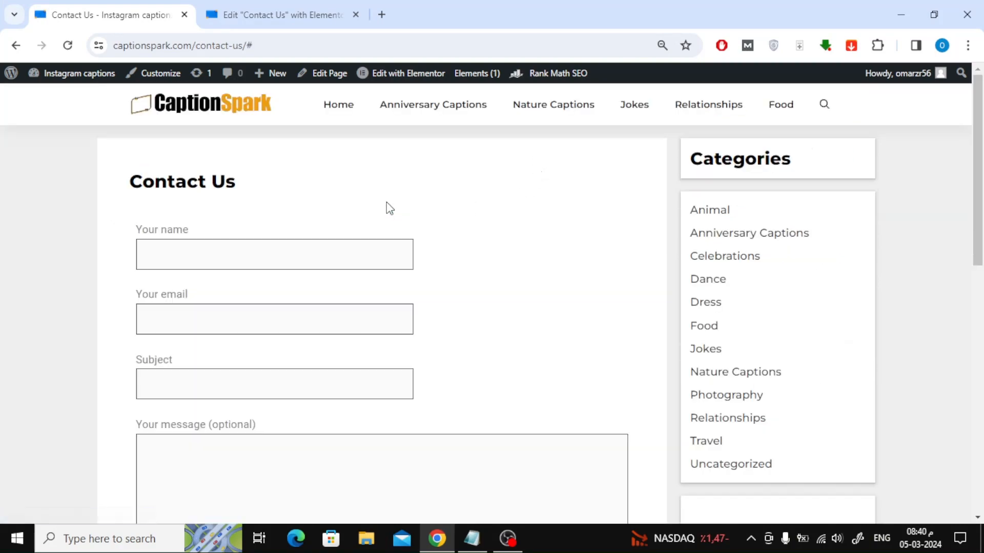
- Scroll through the Contact Us page to review the result
{"action": "scroll", "scroll_direction": "down", "scroll_amount": 3}
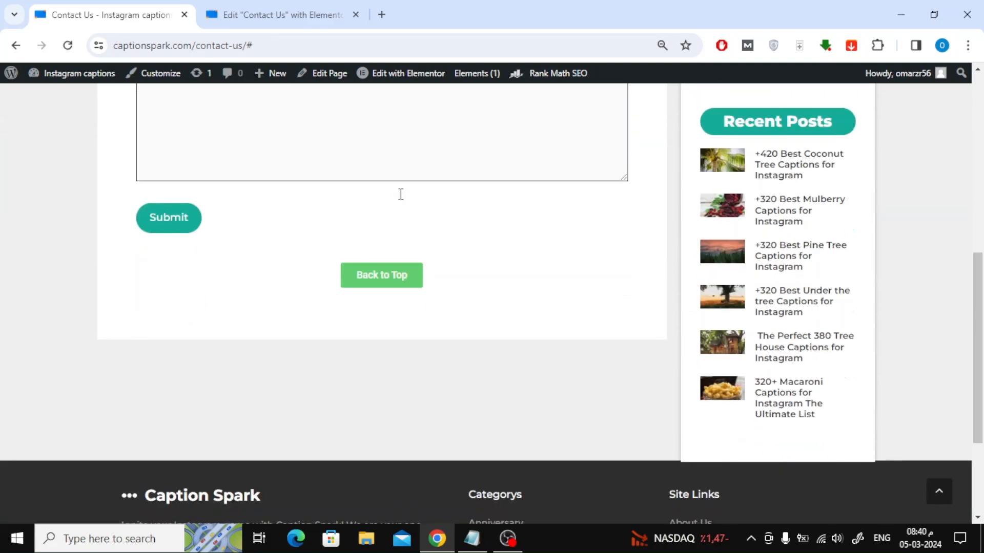
{"action": "scroll", "scroll_direction": "up", "scroll_amount": 3}
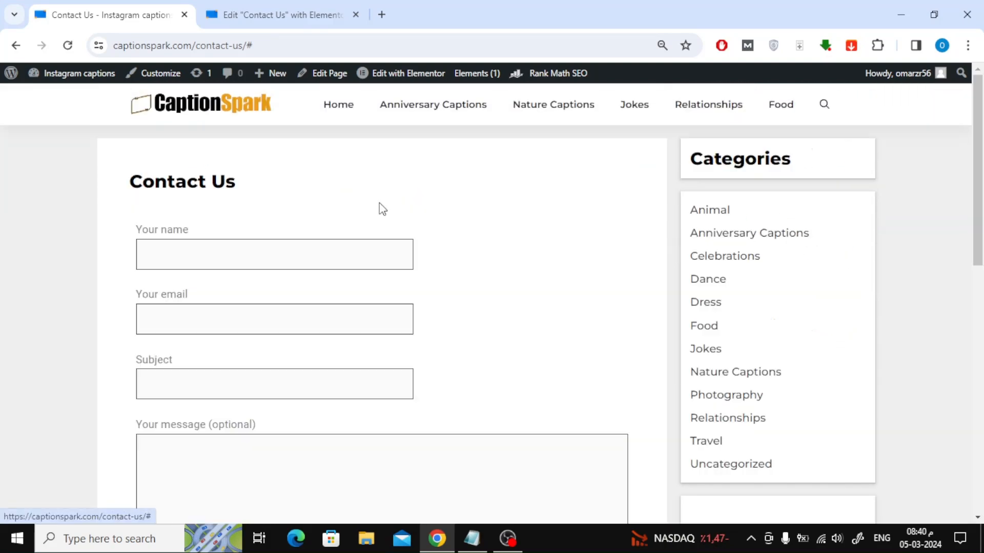
{"action": "mouse_move", "coordinate": [420, 194]}
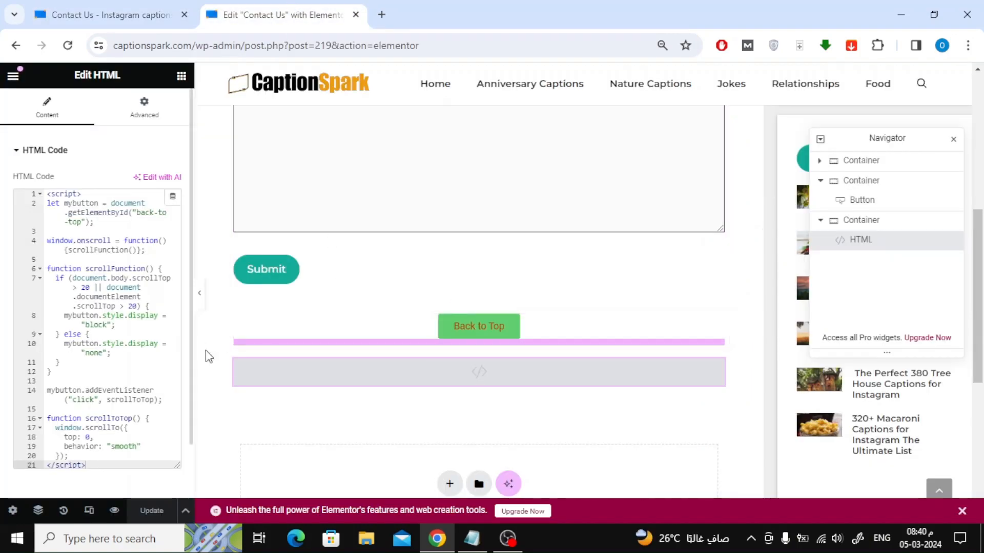
{"action": "scroll", "scroll_direction": "up", "scroll_amount": 3}
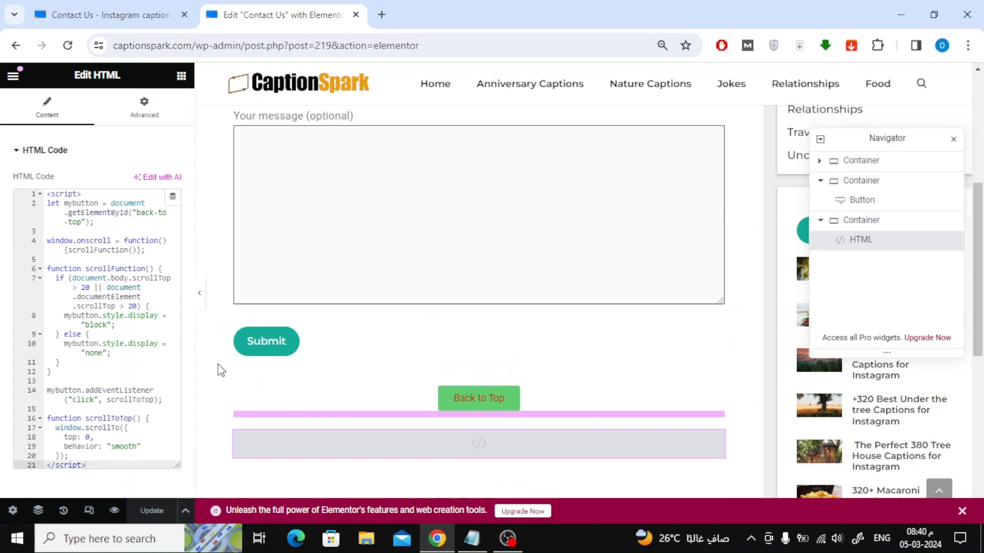
{"action": "scroll", "scroll_direction": "down", "scroll_amount": 3}
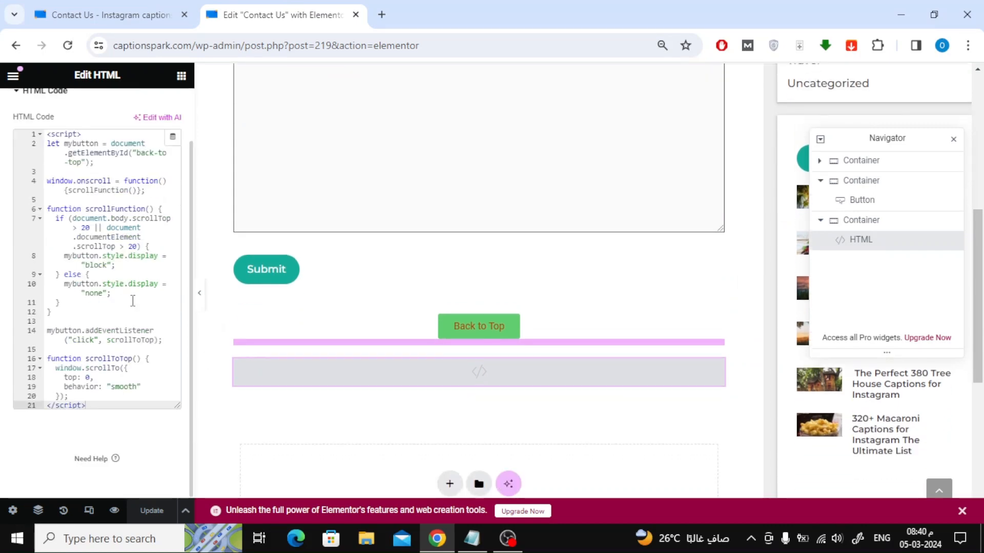